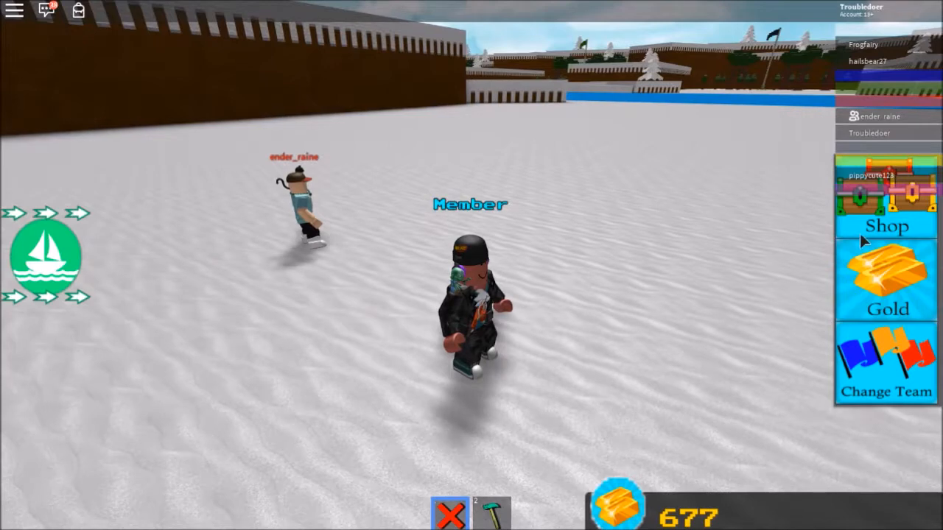
Load the saved grey stone face boat onto the team's snowy build plot.
{"action": "left_click", "coordinate": [885, 227]}
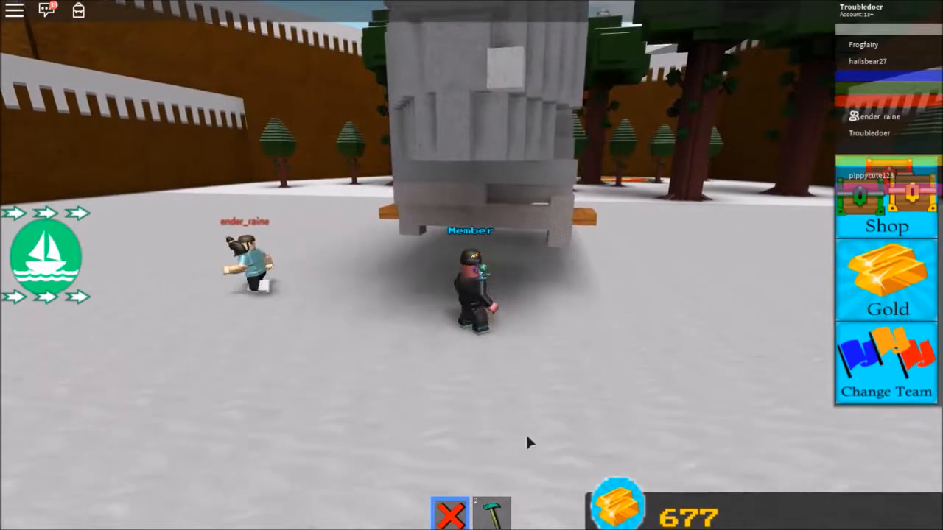
Open the owned building blocks inventory and climb toward a golden throne.
{"action": "left_click", "coordinate": [491, 513]}
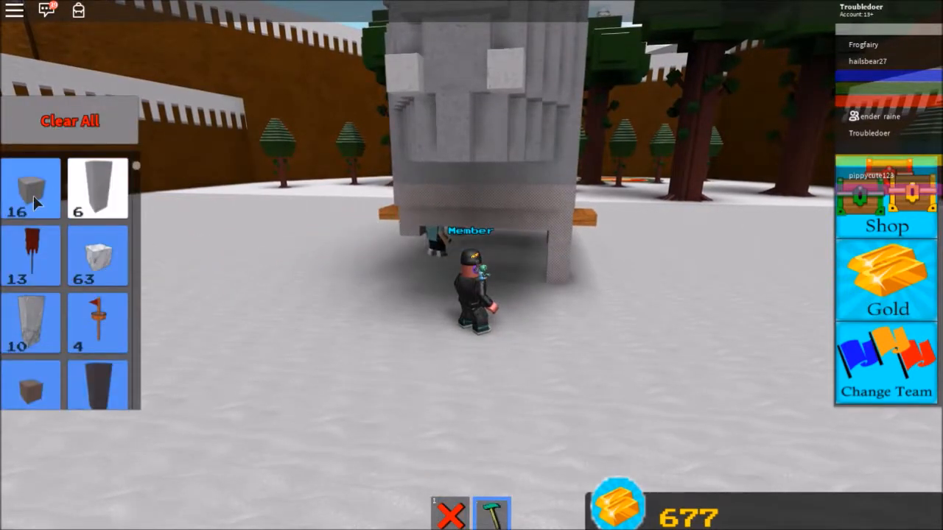
{"action": "left_click", "coordinate": [97, 255]}
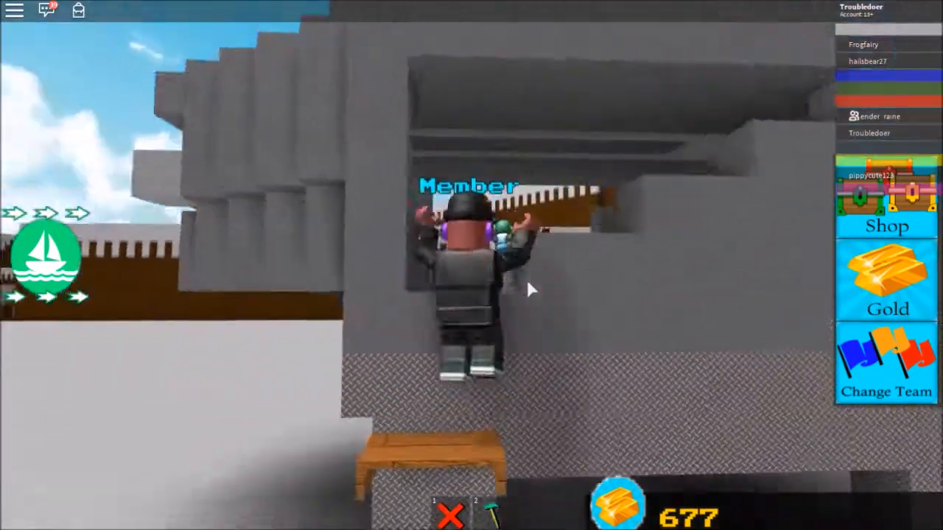
{"action": "mouse_move", "coordinate": [531, 290]}
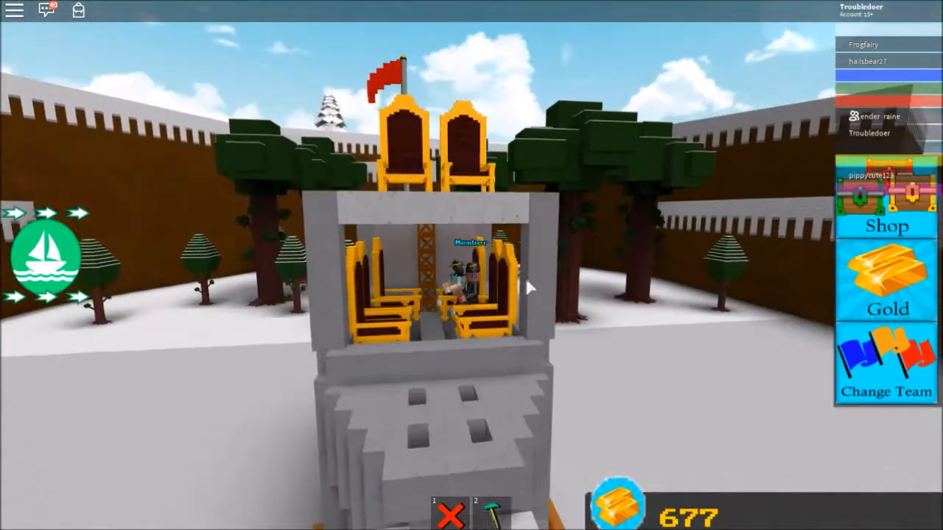
{"action": "left_click", "coordinate": [492, 512]}
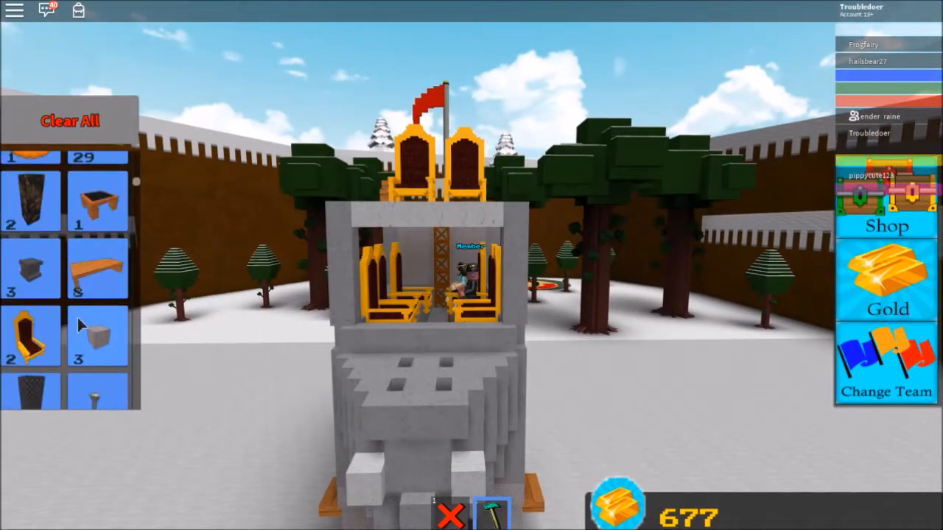
{"action": "scroll", "scroll_direction": "down", "scroll_amount": 3}
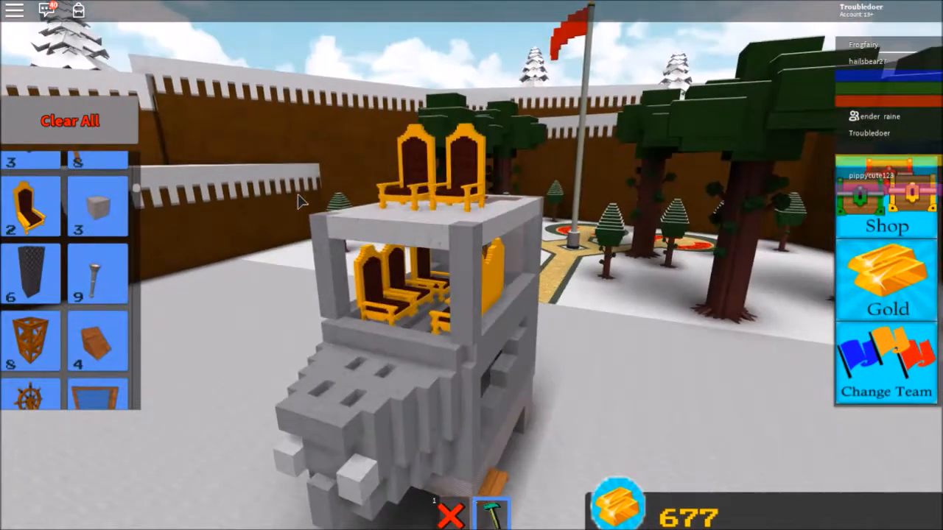
{"action": "scroll", "scroll_direction": "down", "scroll_amount": 3}
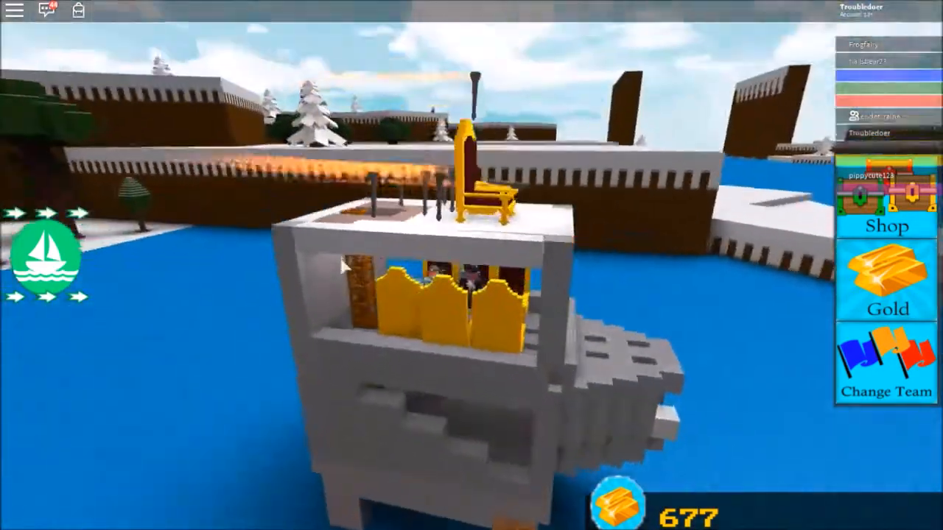
{"action": "mouse_move", "coordinate": [347, 267]}
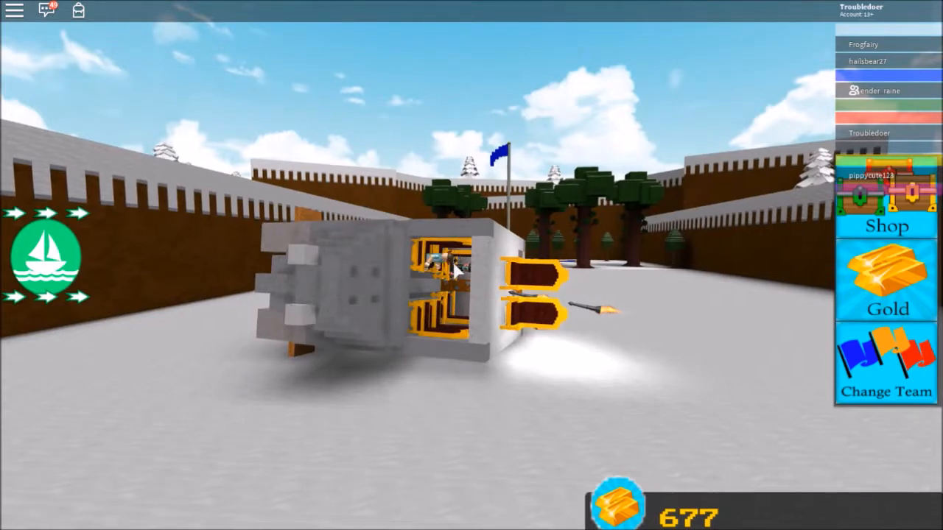
{"action": "mouse_move", "coordinate": [471, 265]}
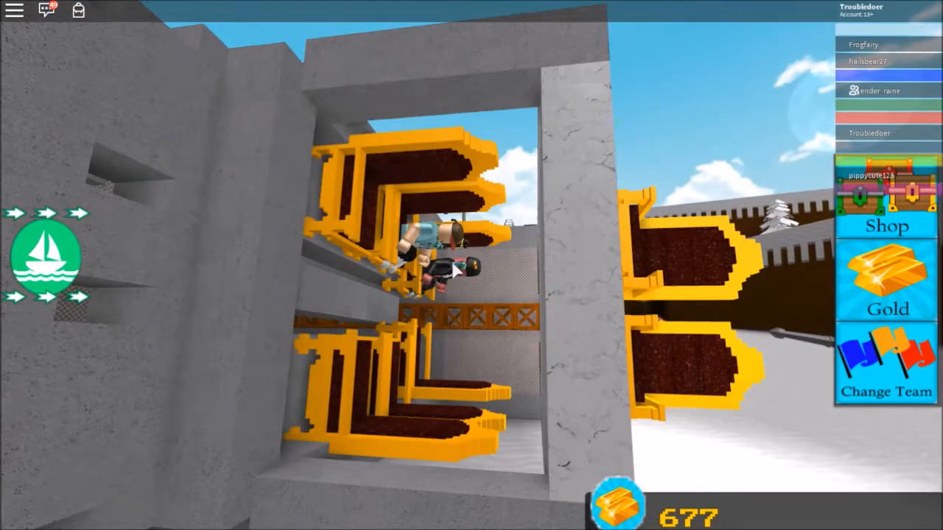
{"action": "mouse_move", "coordinate": [457, 270]}
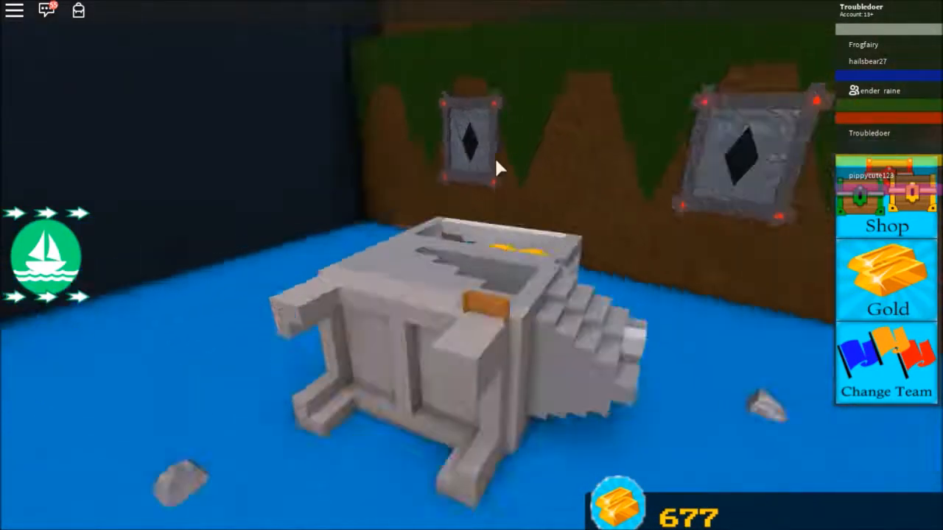
{"action": "mouse_move", "coordinate": [497, 167]}
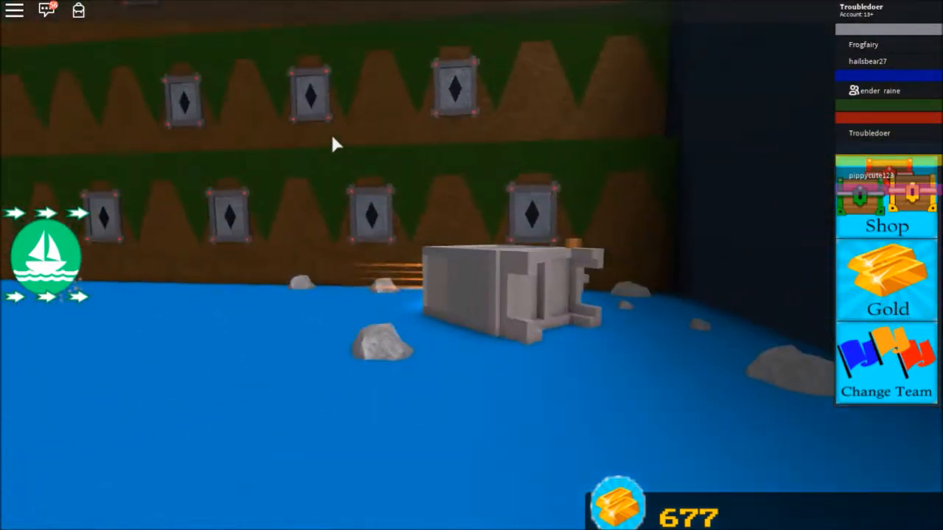
{"action": "mouse_move", "coordinate": [332, 144]}
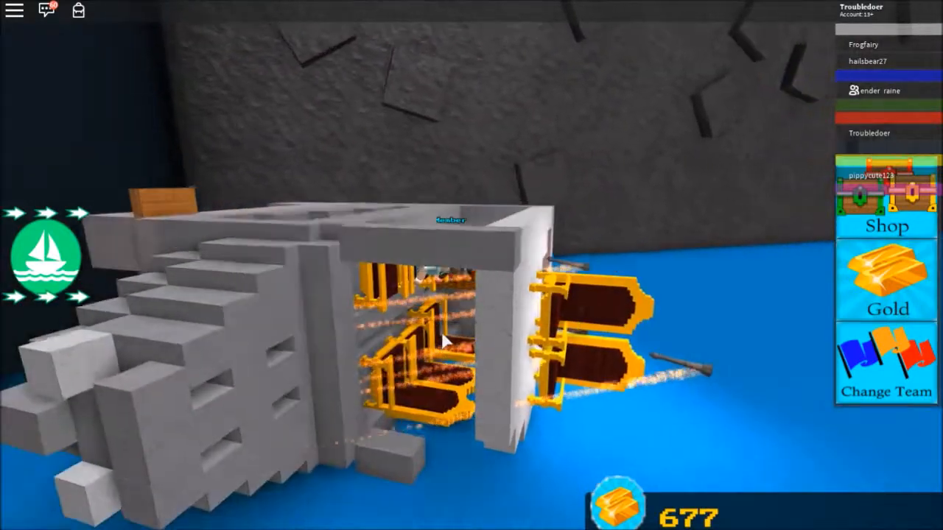
{"action": "mouse_move", "coordinate": [442, 339]}
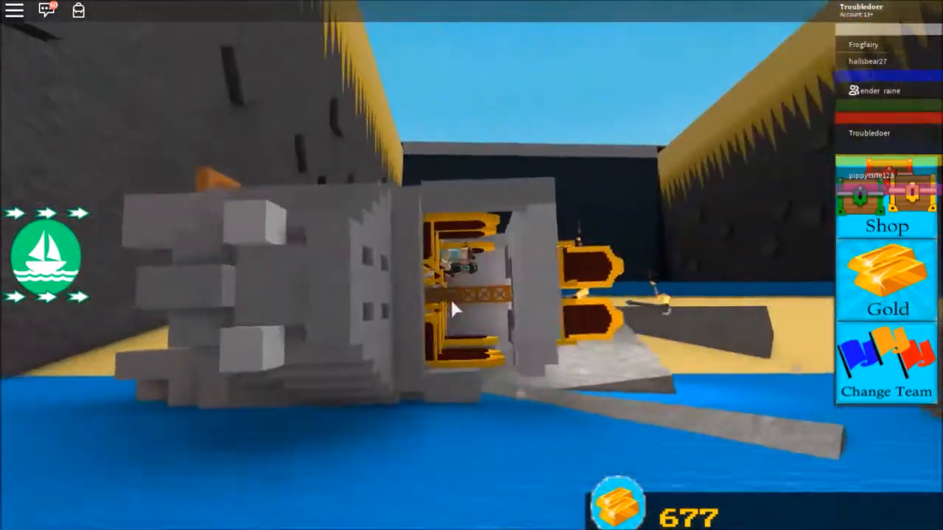
{"action": "mouse_move", "coordinate": [456, 309]}
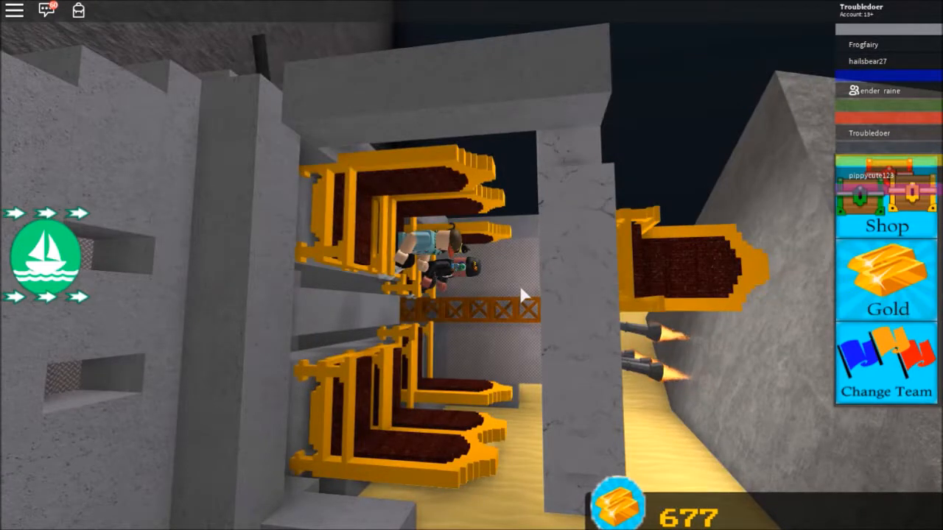
{"action": "mouse_move", "coordinate": [928, 269]}
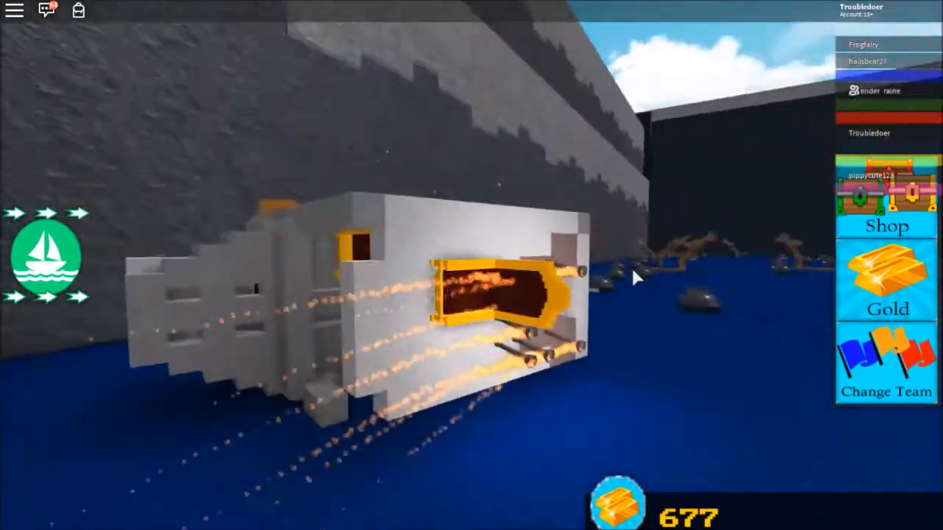
{"action": "mouse_move", "coordinate": [634, 278]}
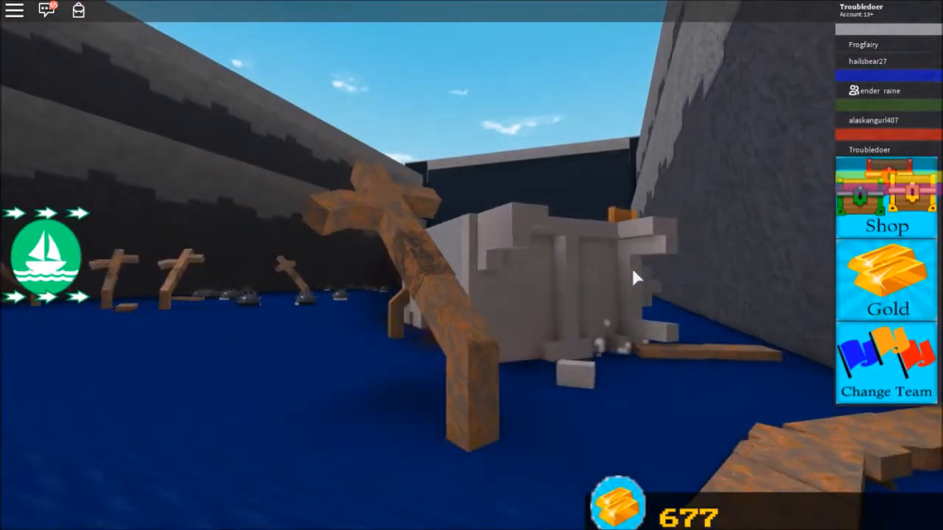
{"action": "mouse_move", "coordinate": [637, 279]}
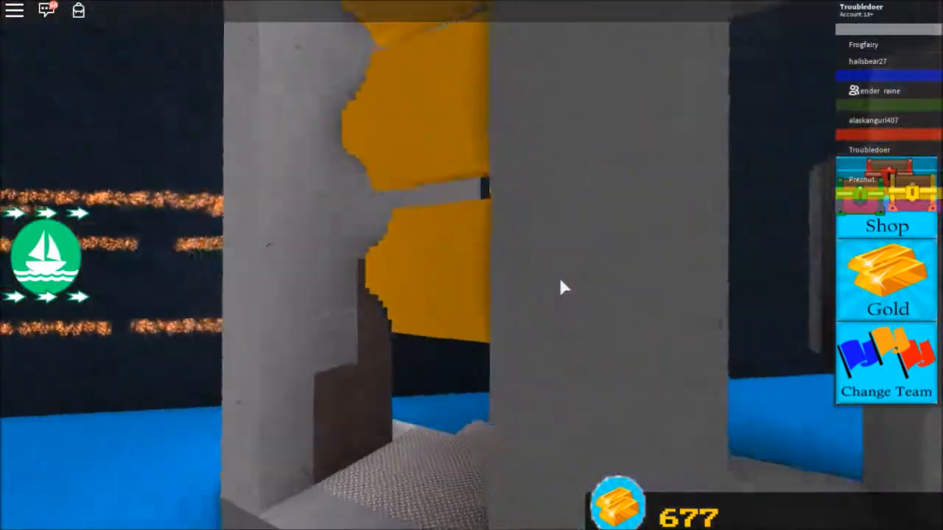
{"action": "mouse_move", "coordinate": [564, 287]}
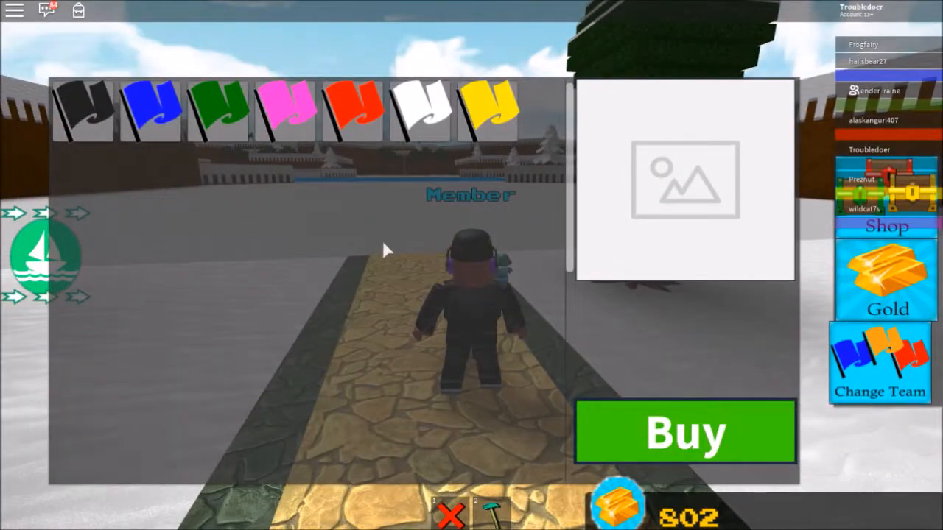
Pick the blue flag in the Change Team window and confirm the change.
{"action": "left_click", "coordinate": [151, 109]}
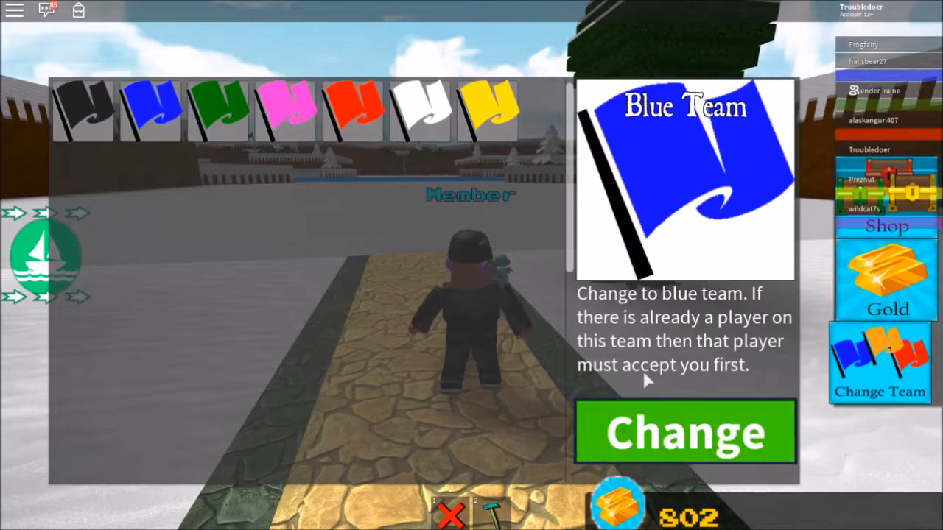
{"action": "left_click", "coordinate": [683, 431]}
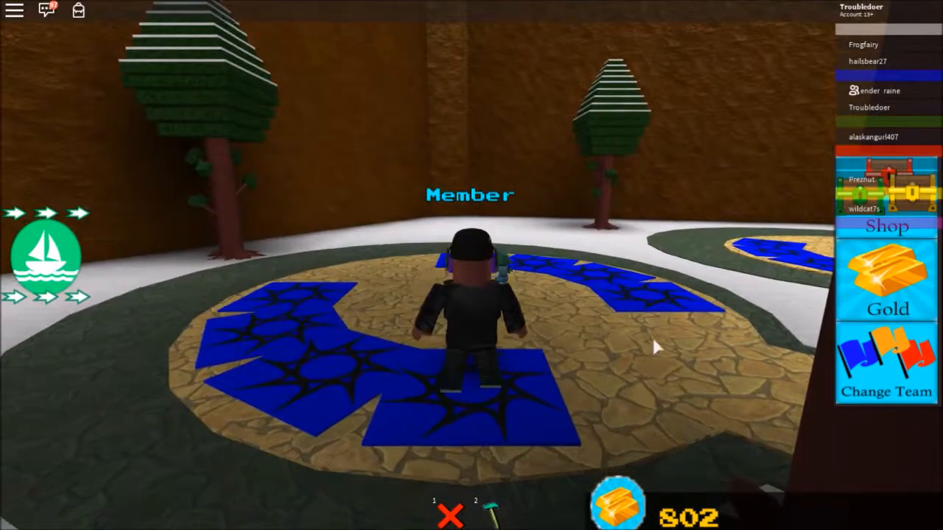